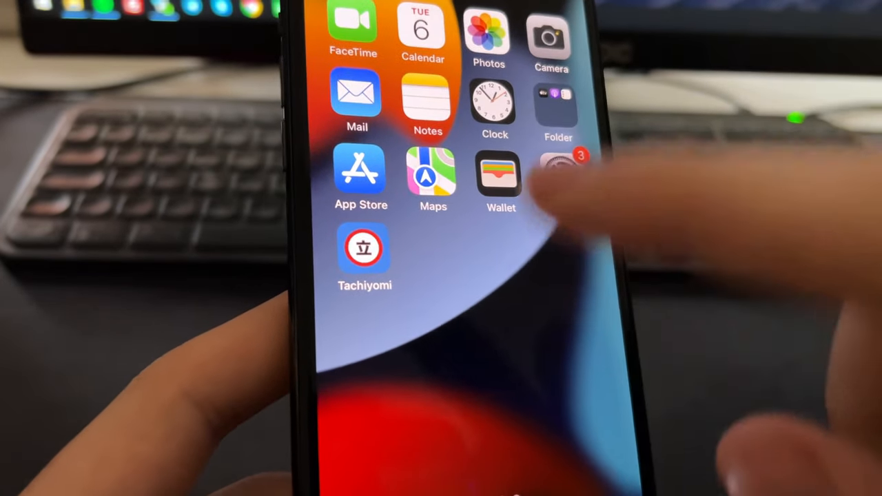
Step: Launch Tachiyomi and show its More menu with settings, statistics and help
click(364, 248)
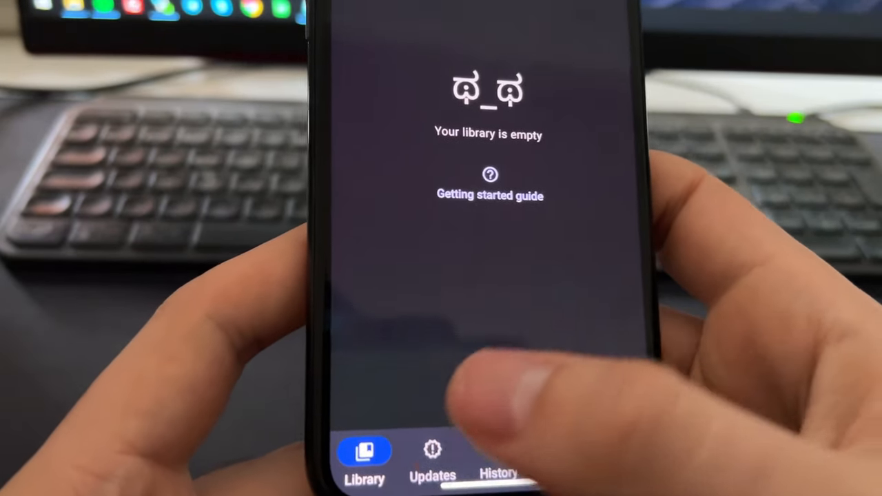
click(432, 458)
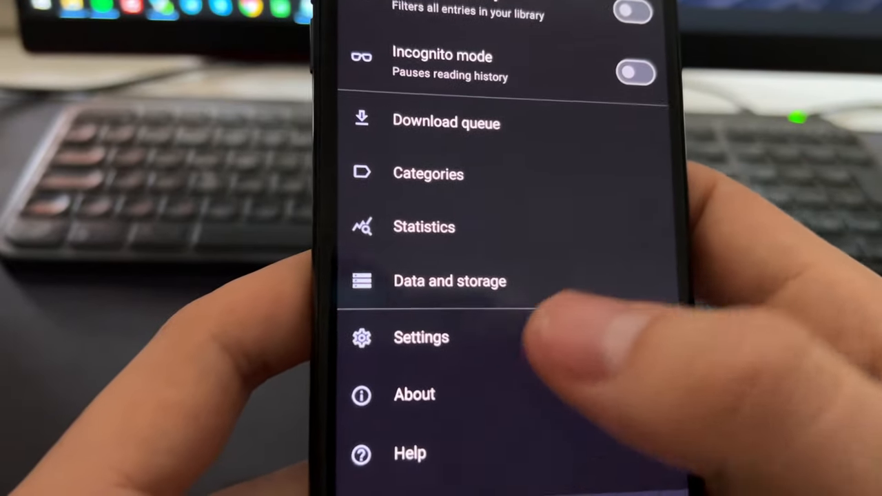
Step: Tap a More menu item, then go back to the iPhone home screen
click(414, 394)
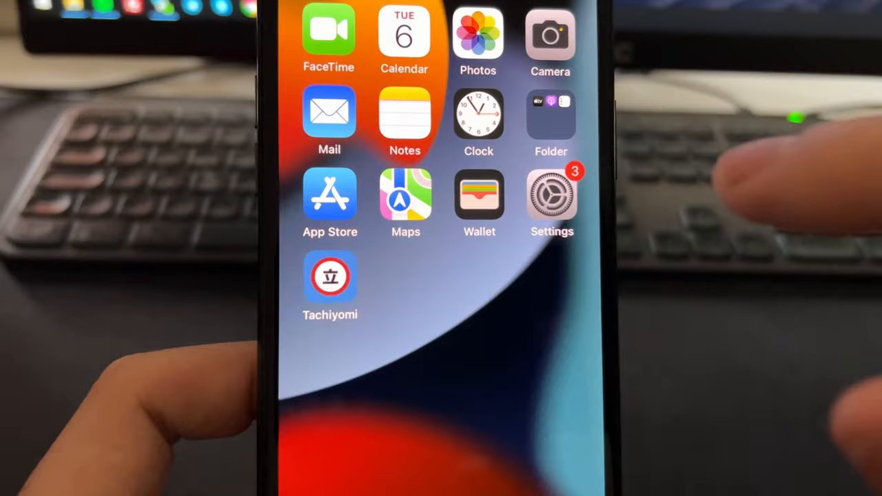
Step: Set Background App Refresh in Settings to Wi-Fi & Mobile Data
click(551, 197)
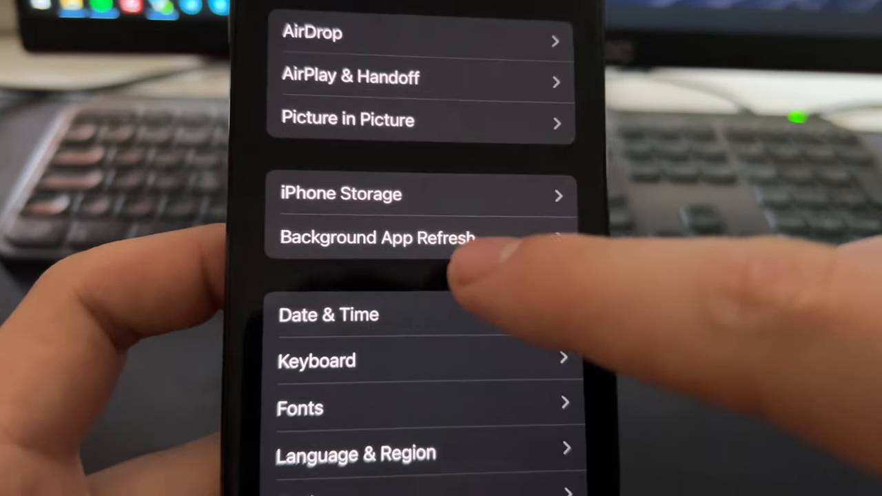
click(376, 238)
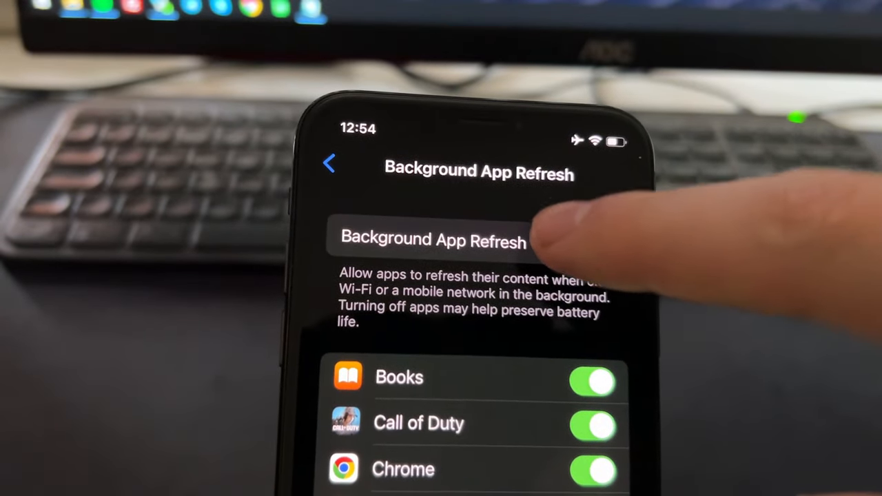
click(431, 241)
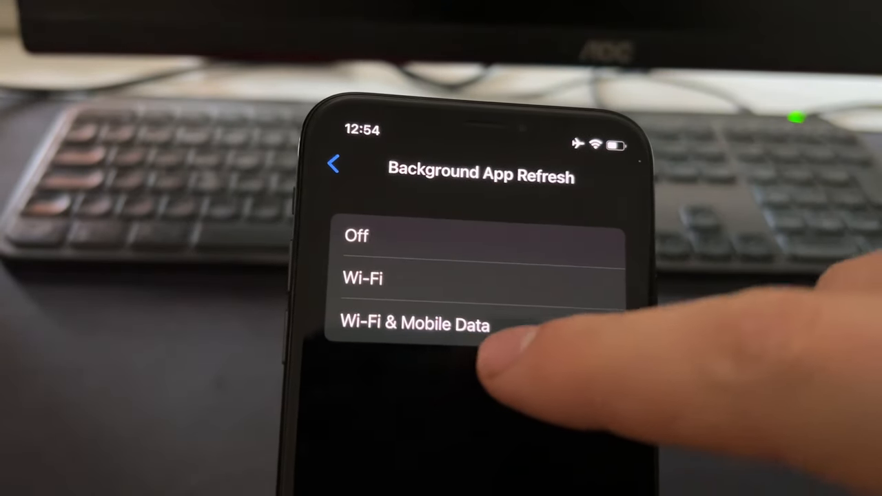
click(413, 324)
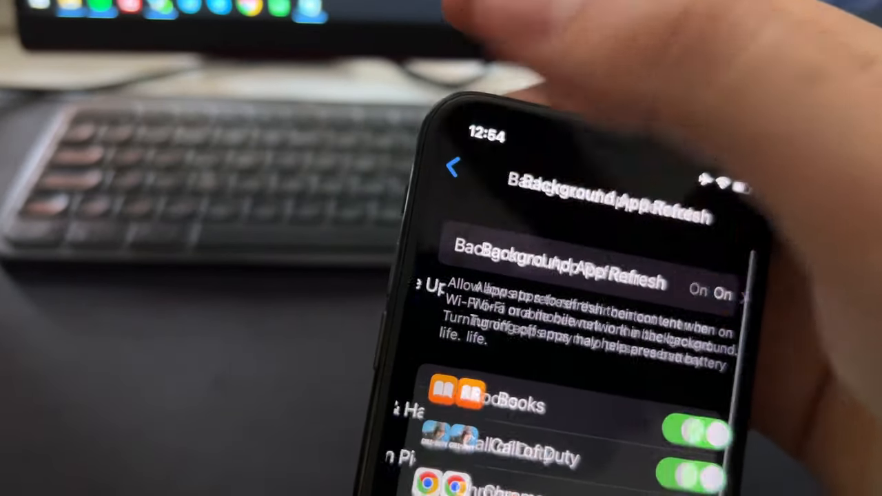
Step: Open Safari settings and check Block All Cookies is off under Privacy & Security
click(452, 168)
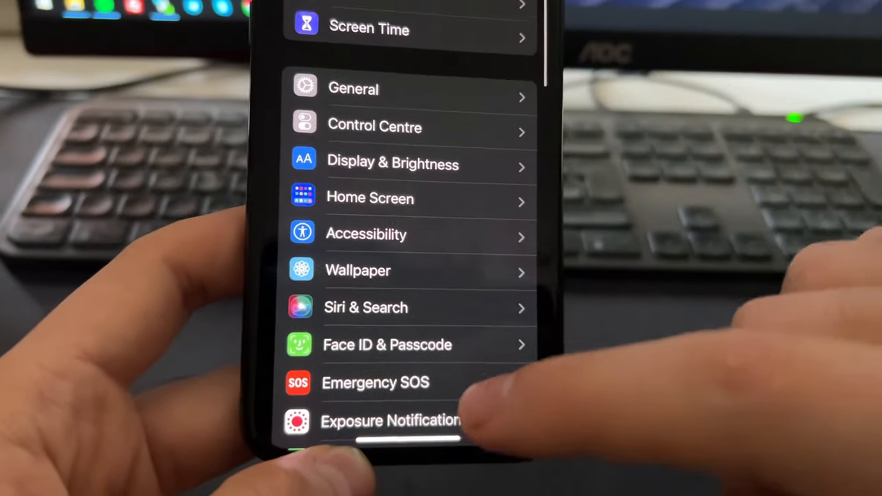
scroll(down, 3)
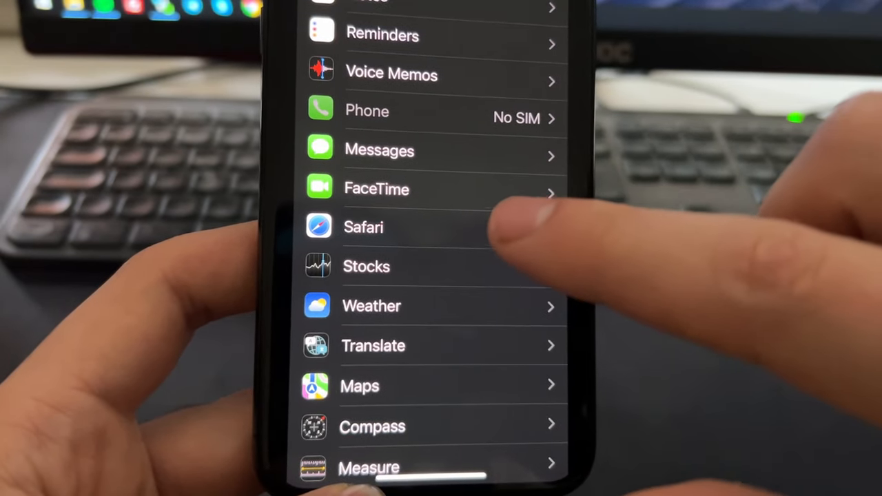
click(363, 227)
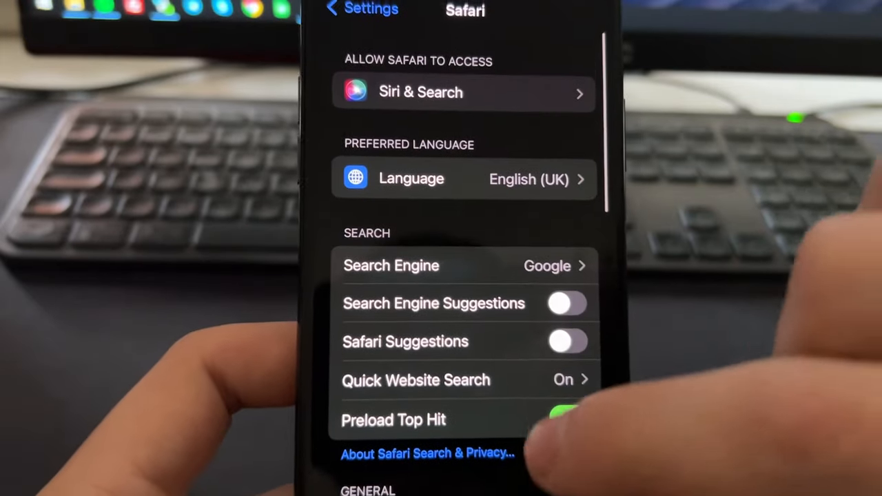
scroll(down, 3)
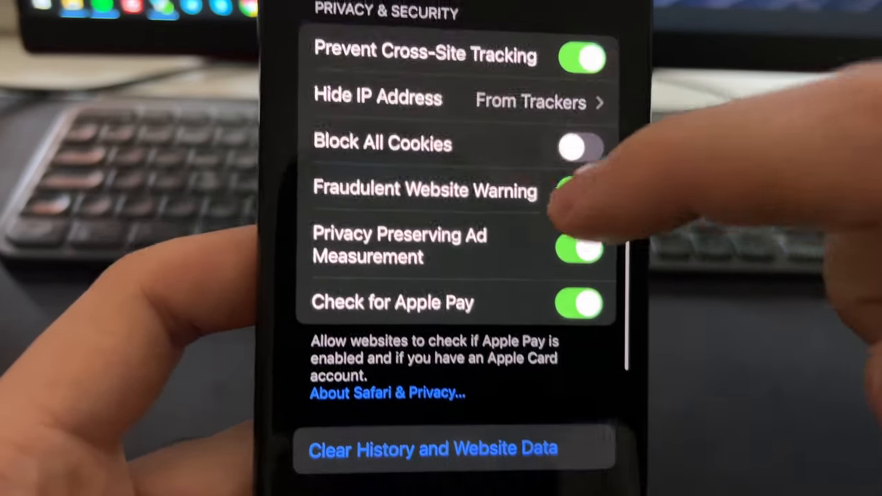
scroll(down, 3)
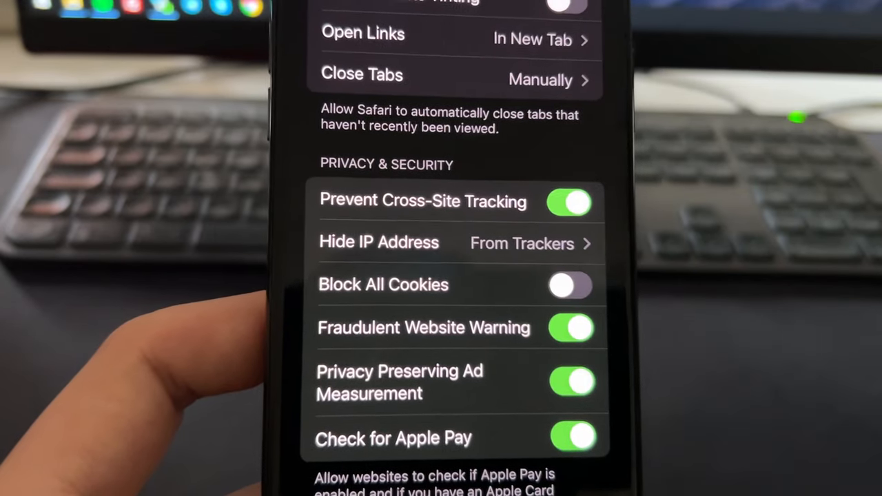
scroll(down, 3)
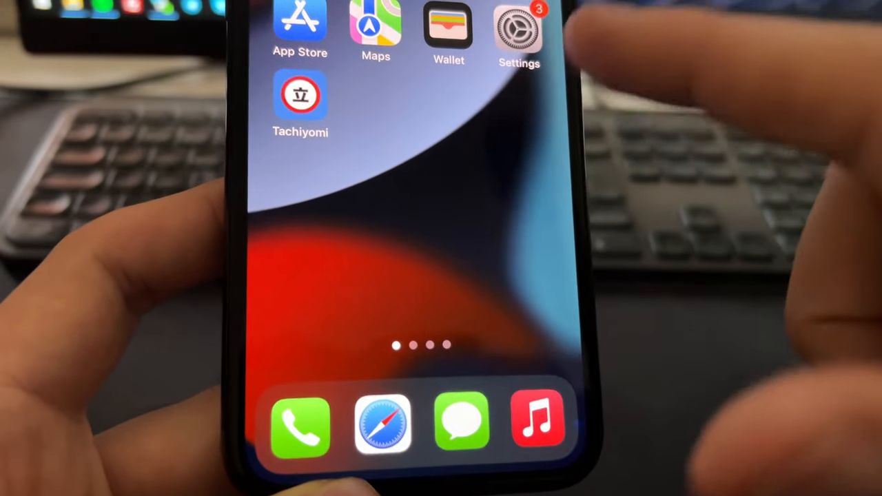
Step: Load appbara.com in Safari, pick Tachiyomi and start its injection
click(383, 421)
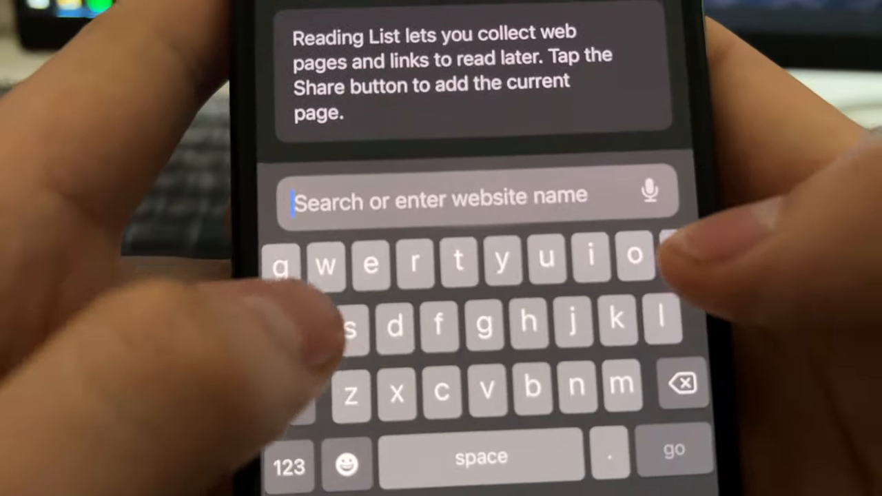
text(appbara)
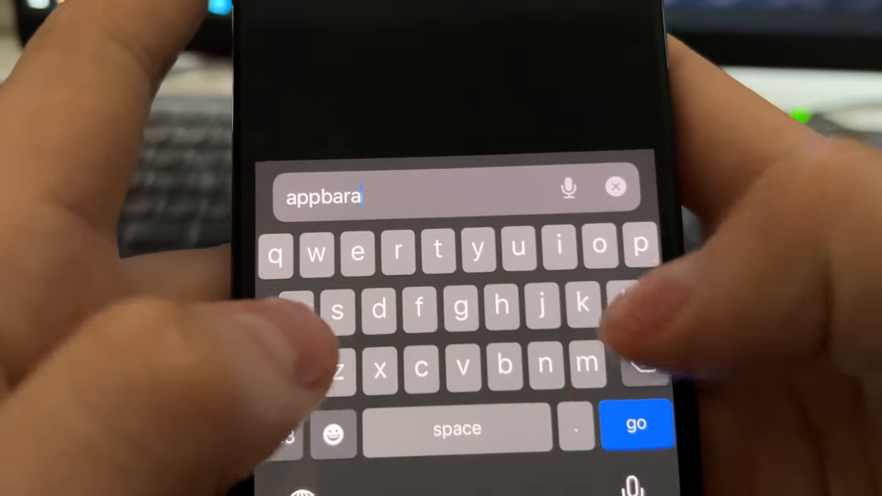
text(.com)
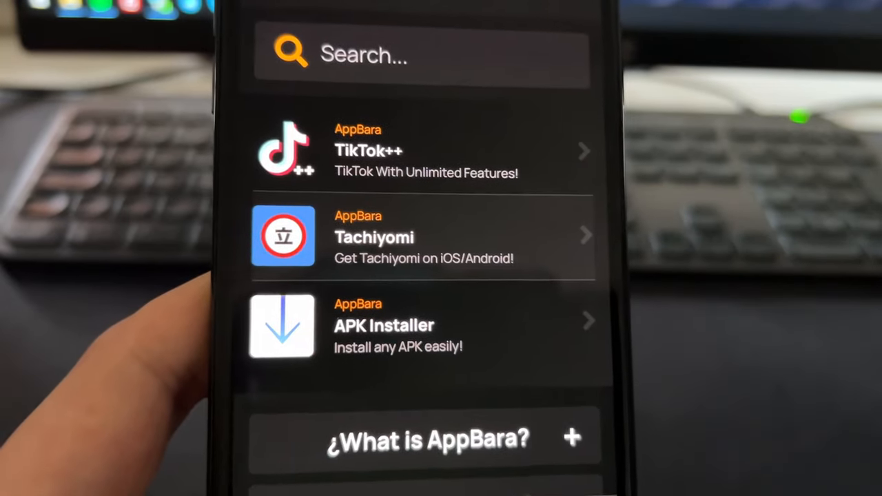
click(374, 237)
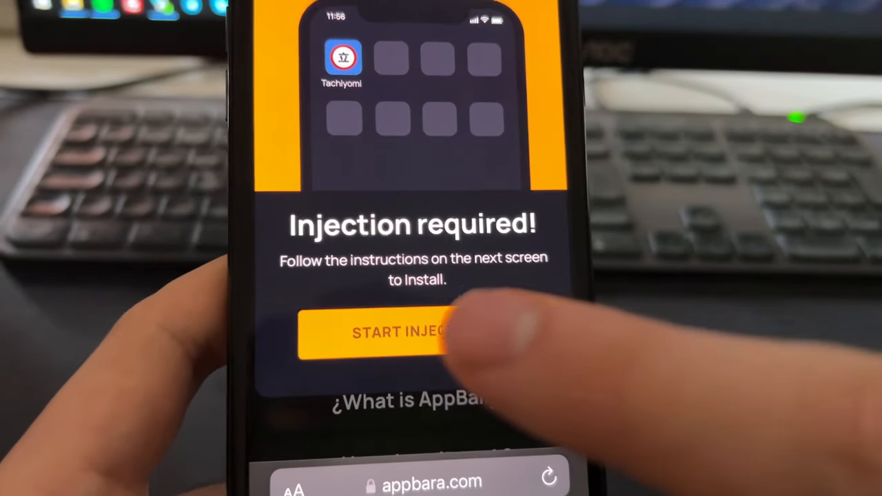
click(396, 332)
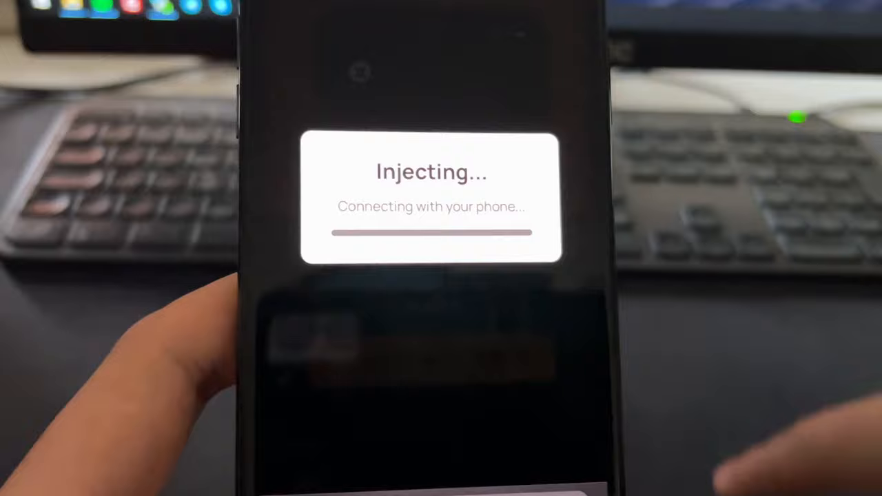